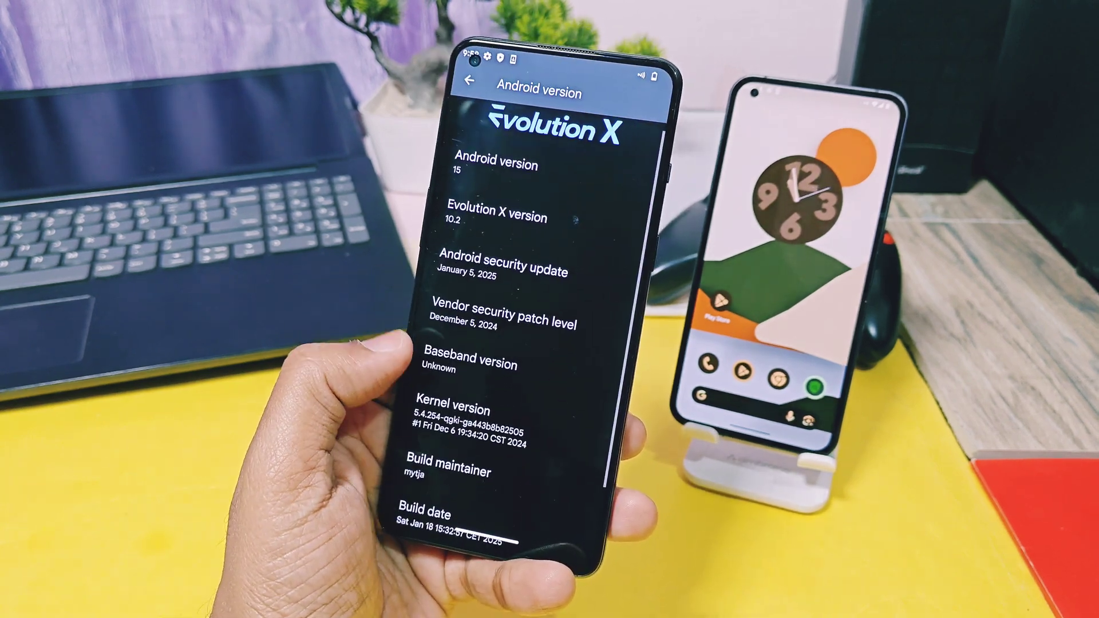
Step: Go back from the Android 15 / Evolution X 10.2 version page to the main Settings list
left_click(463, 412)
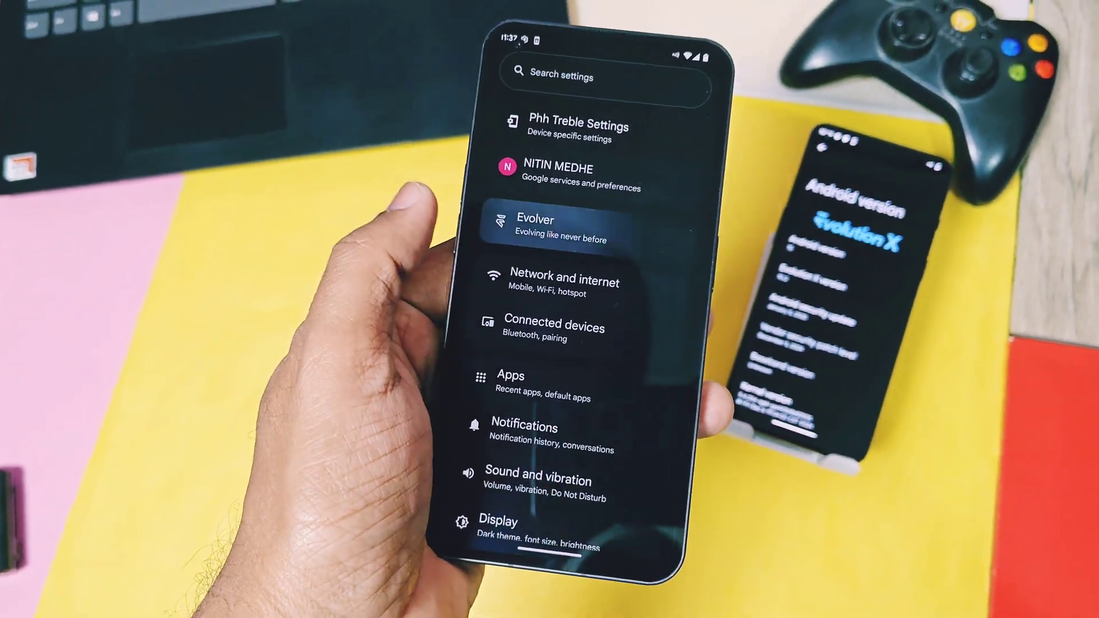
Step: Open Evolver, then its Themes page with font, icon and sound options
left_click(554, 227)
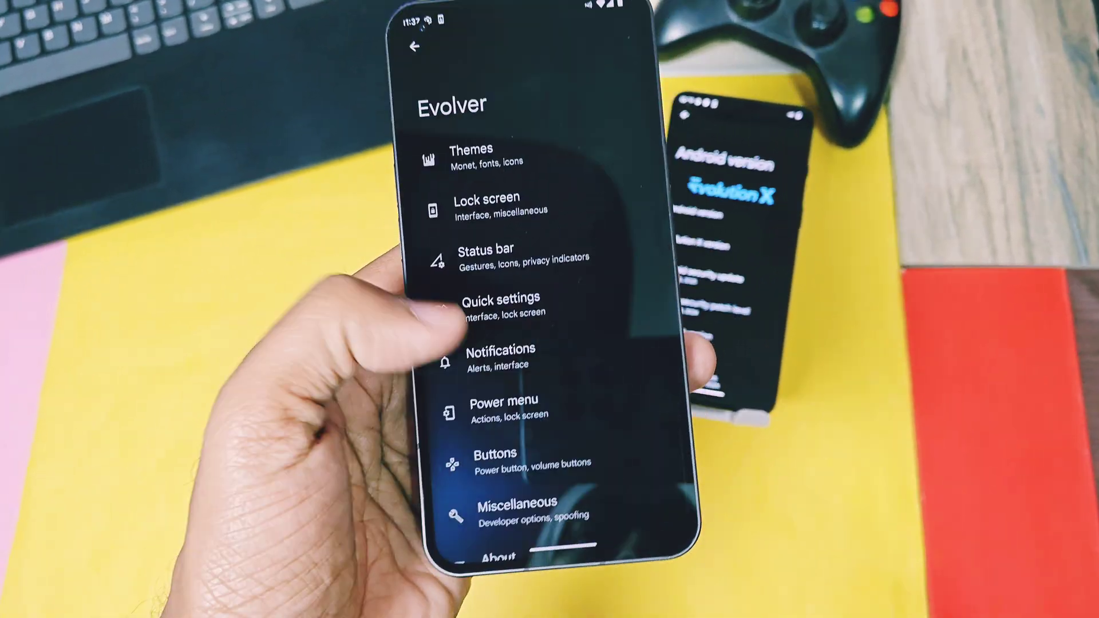
left_click(479, 153)
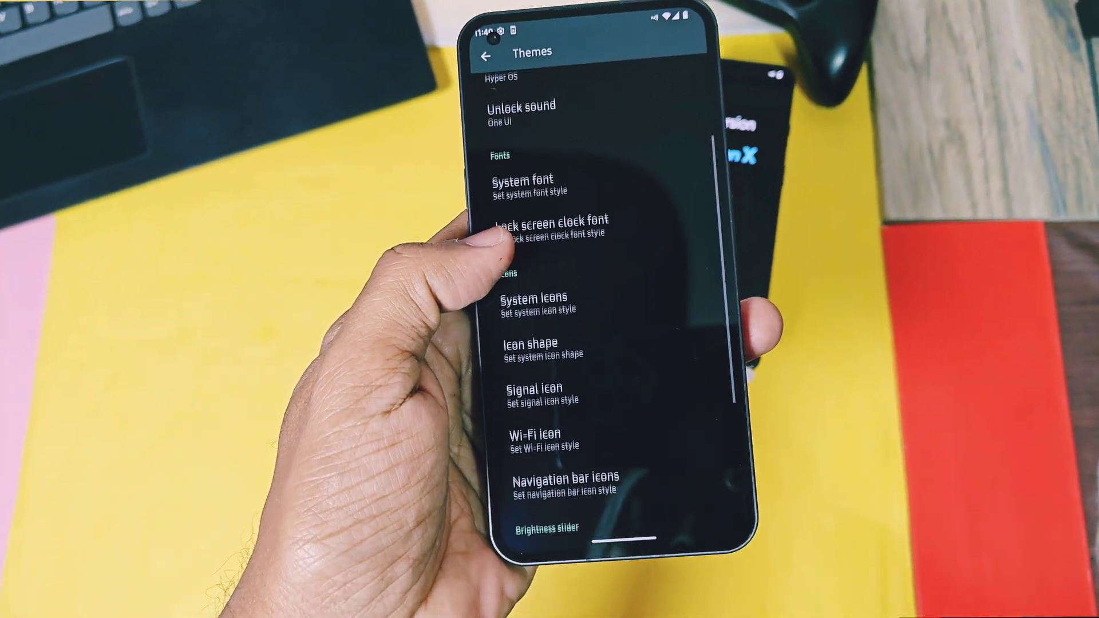
Step: Open Evolver's Miscellaneous page with component spoofing, USB configuration and storage restriction options
left_click(536, 225)
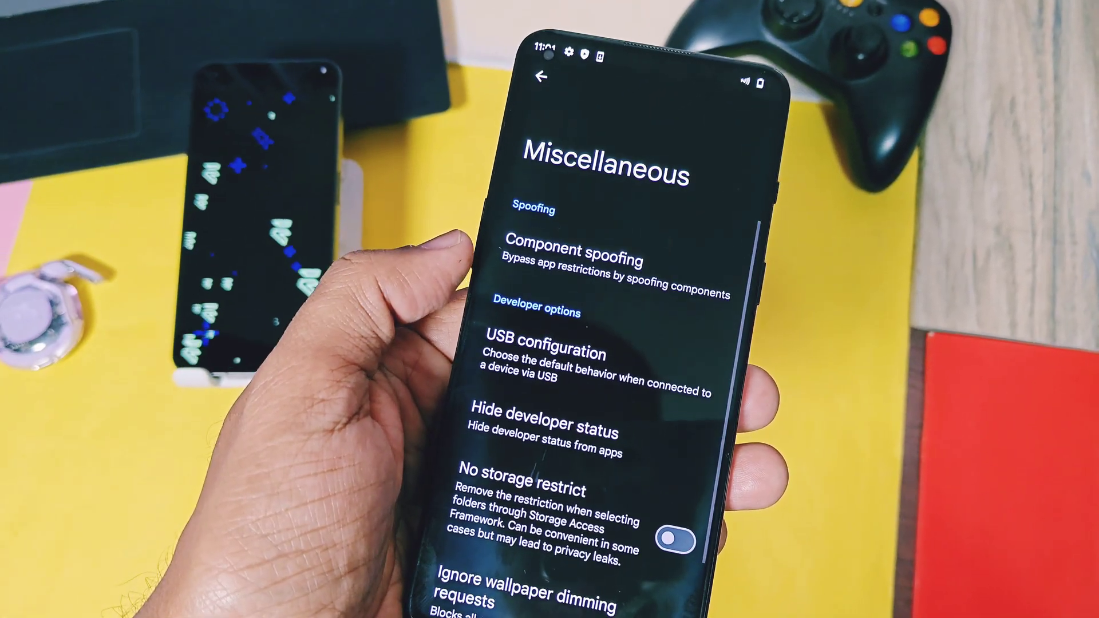
scroll("down", 3)
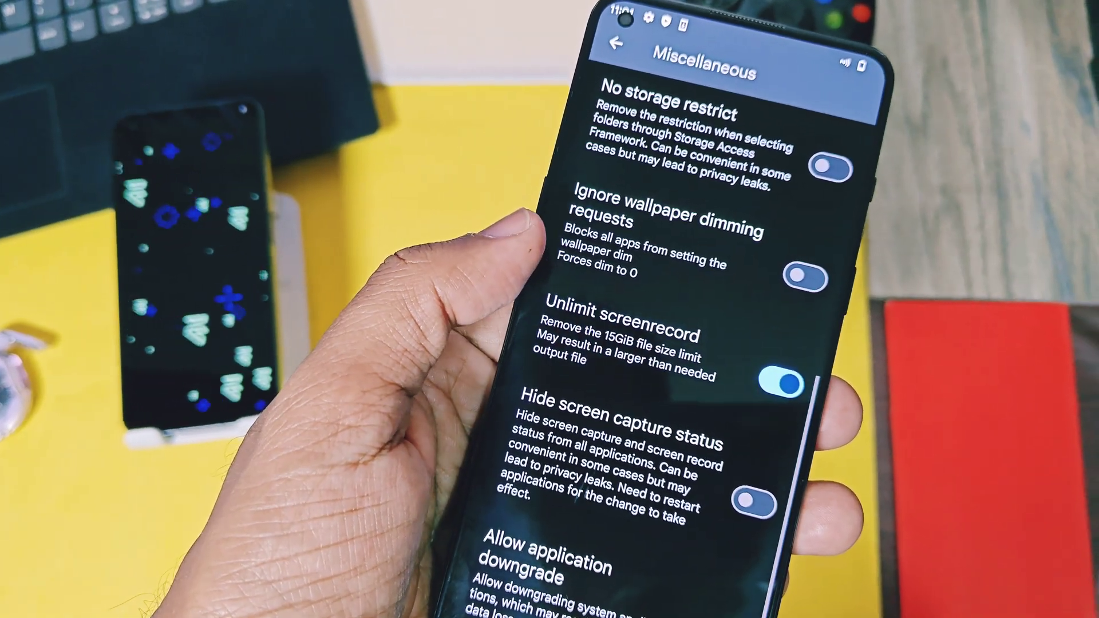
scroll("down", 3)
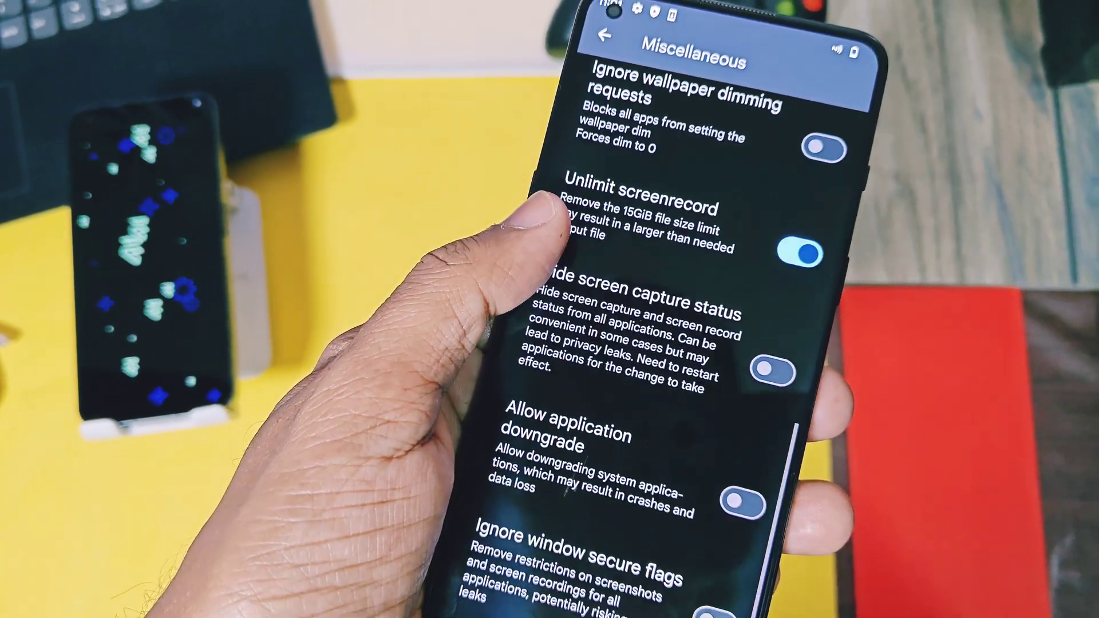
left_click(777, 369)
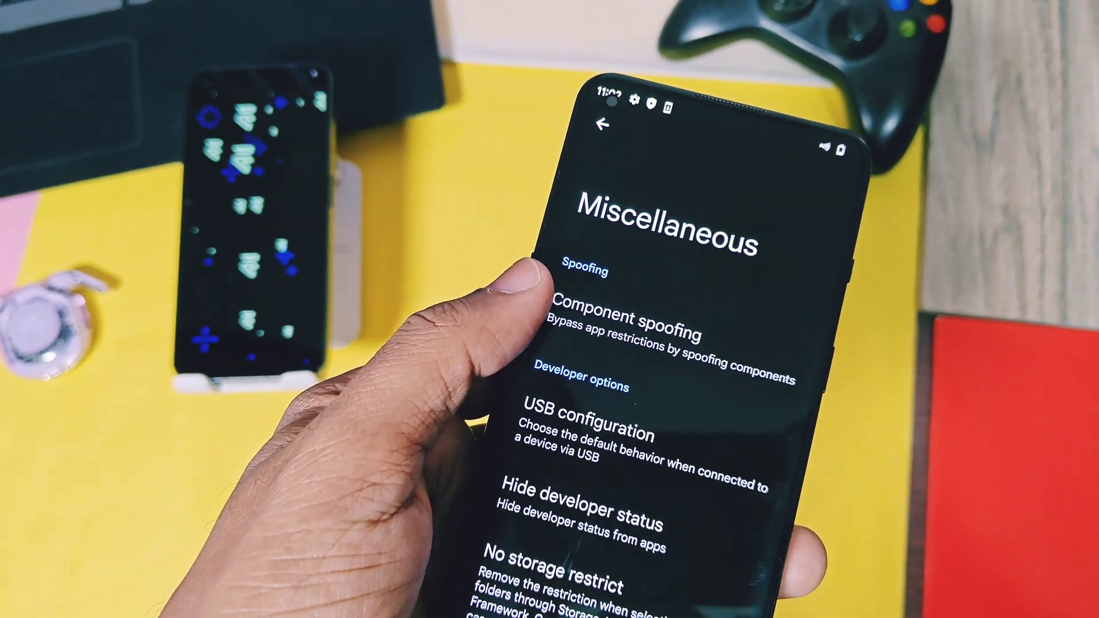
Step: Pull down Quick Settings showing Internet, Bluetooth, Torch, Do Not Disturb, Alarm and Aeroplane tiles
left_click(641, 322)
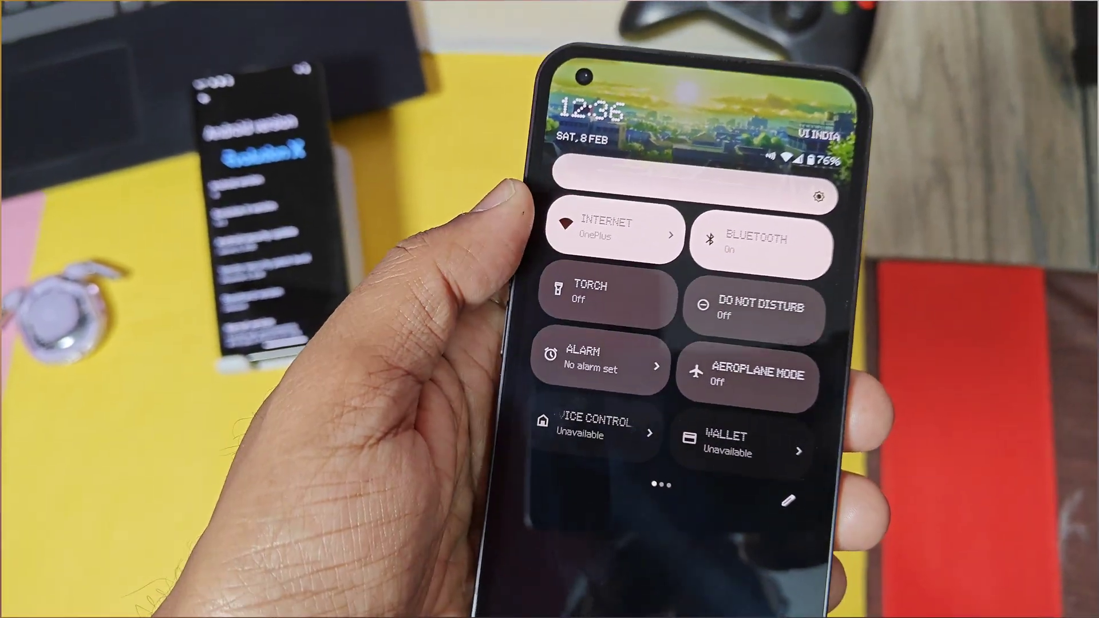
Step: Open the notification shade and expand the Dynamic System Updates notice showing its restart option
left_click(757, 238)
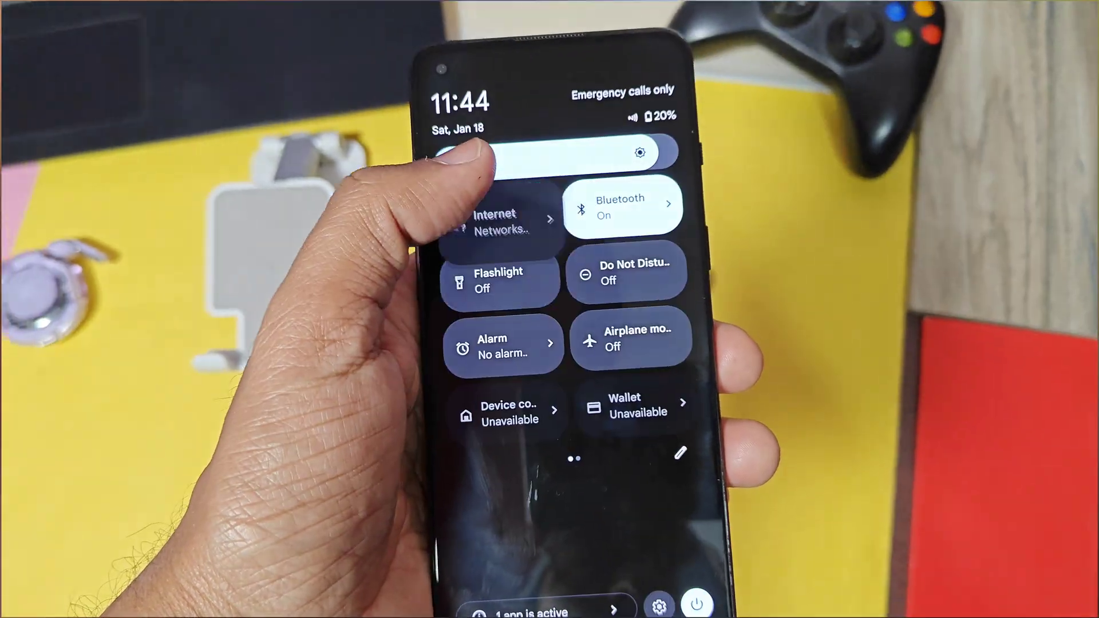
left_click(618, 204)
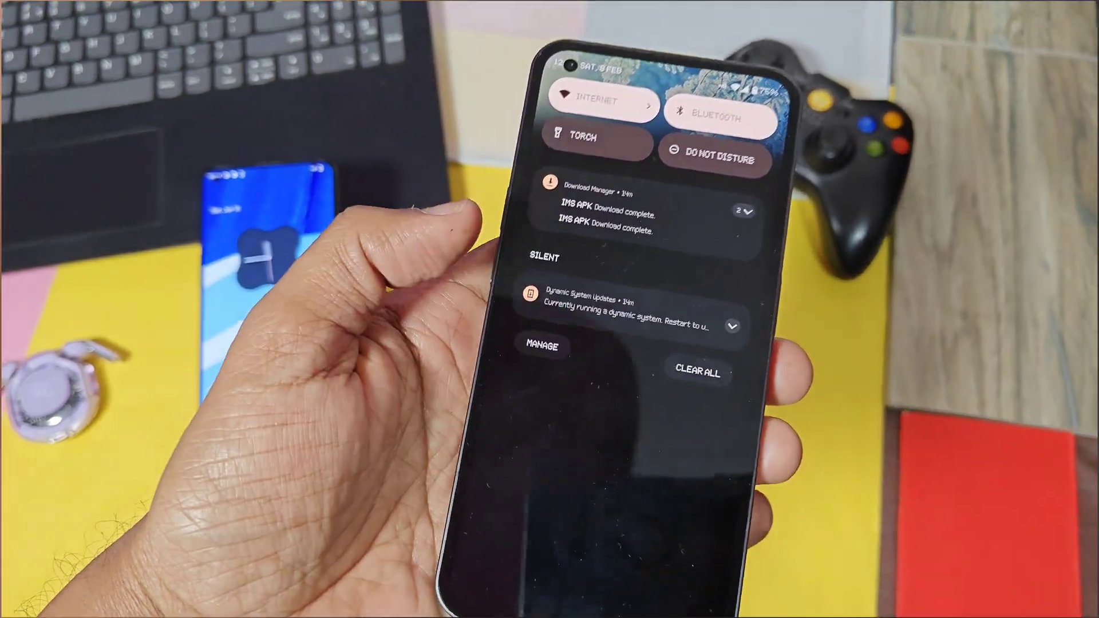
left_click(734, 326)
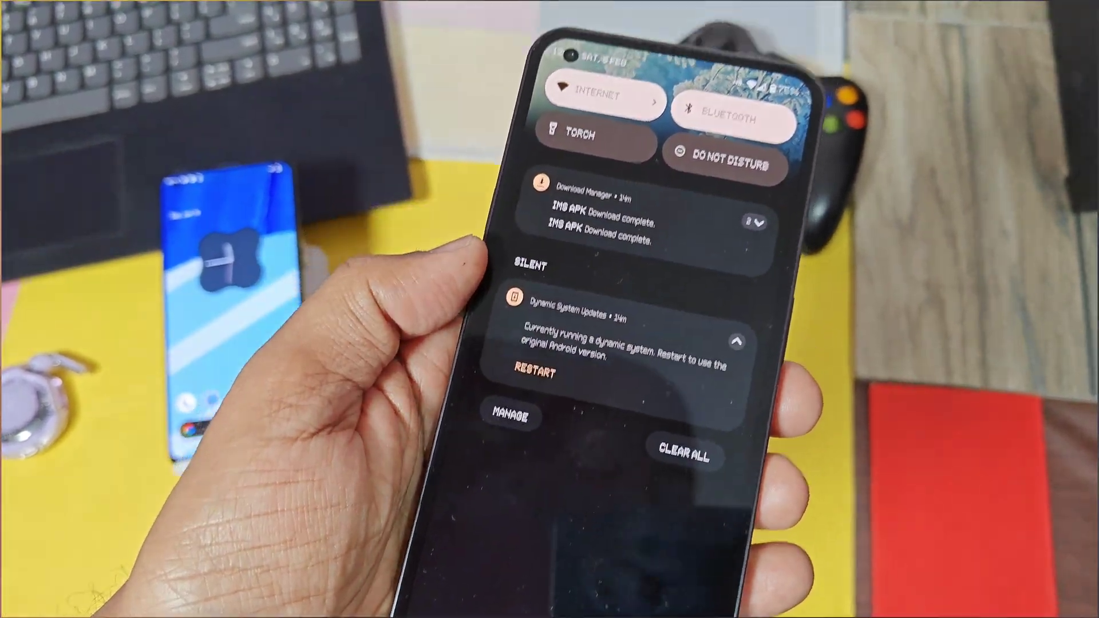